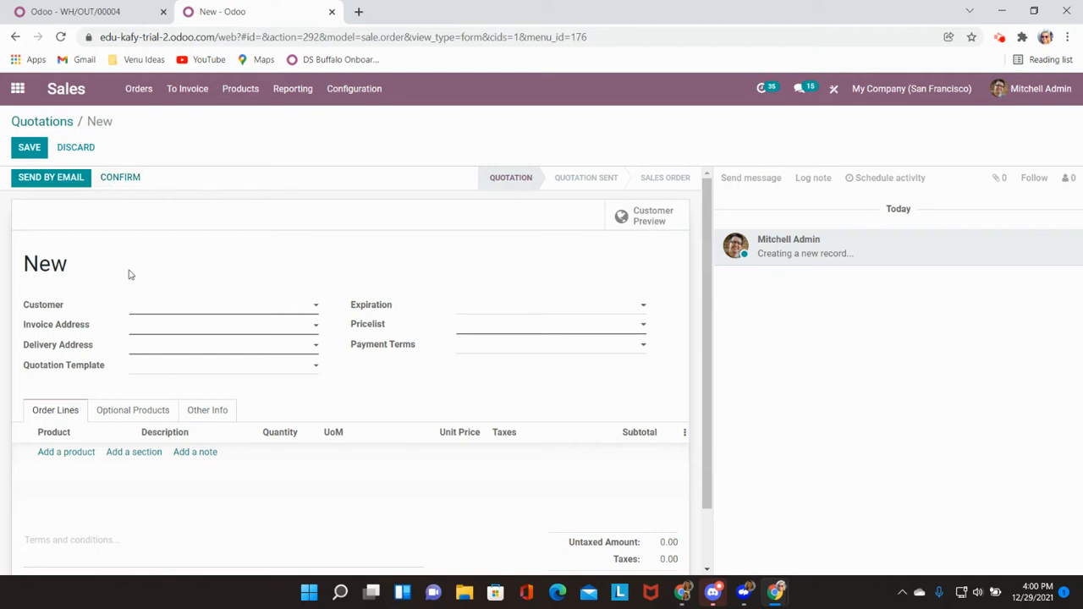
- Set customer Deco Addict and add a line of 20 units of Product XYZ
{"action": "left_click", "coordinate": [223, 305]}
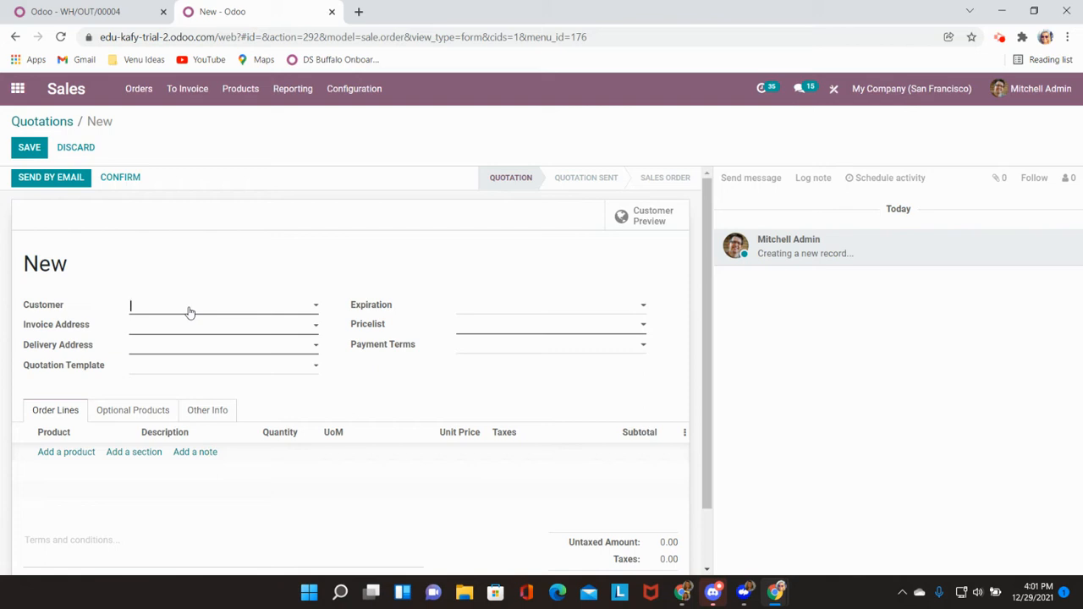
{"action": "left_click", "coordinate": [223, 305]}
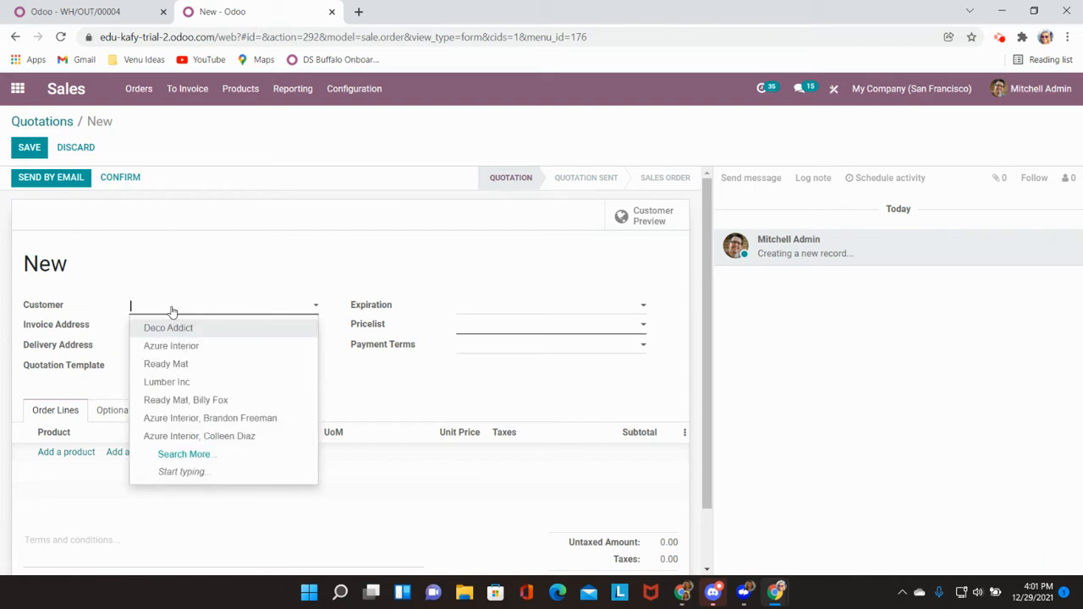
{"action": "left_click", "coordinate": [168, 327]}
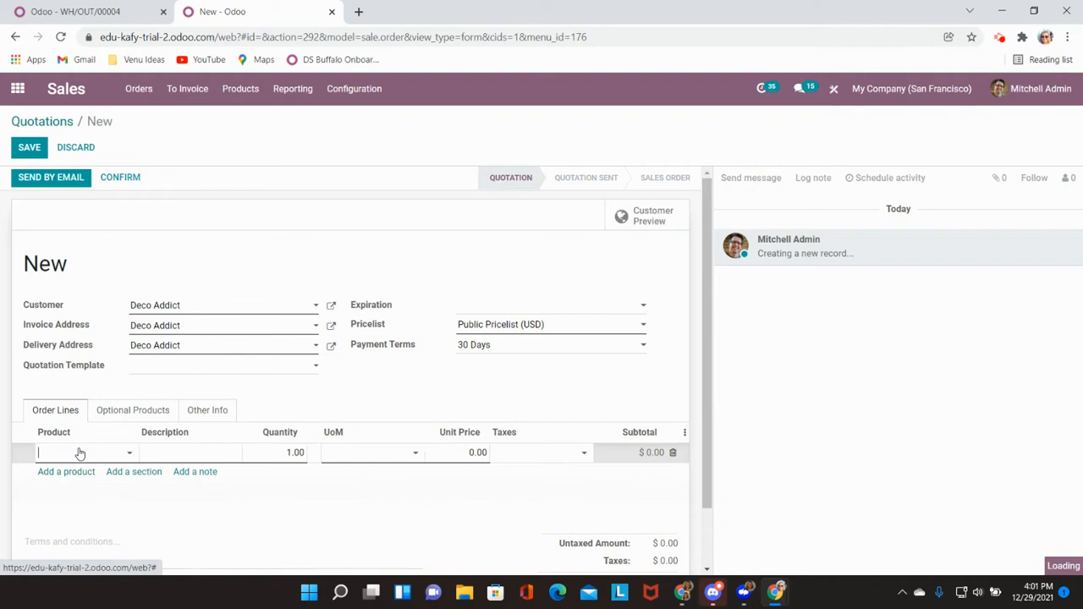
{"action": "type", "text": "prod"}
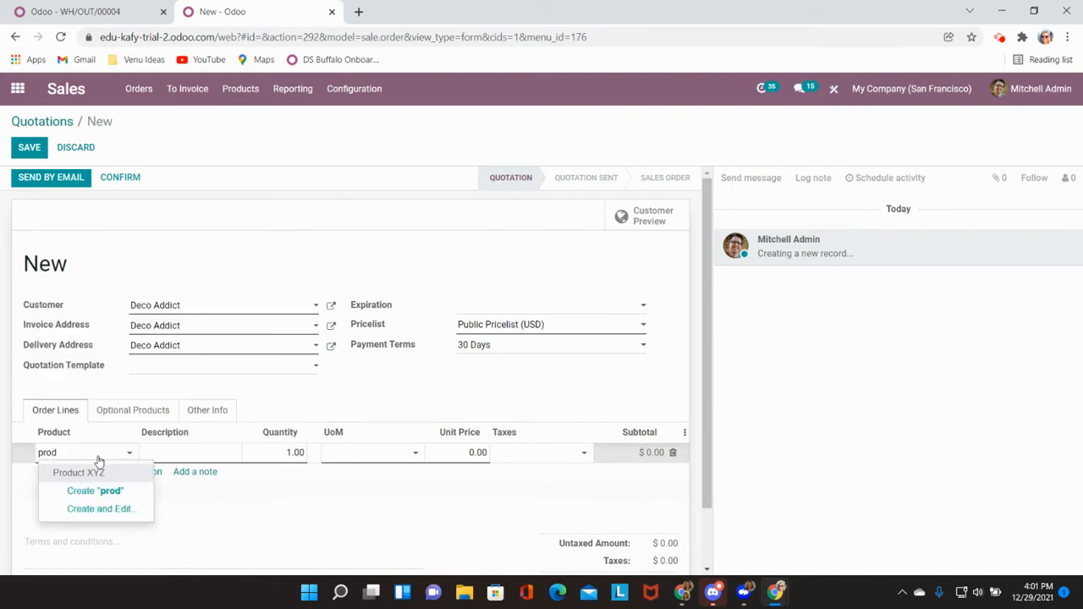
{"action": "left_click", "coordinate": [78, 472]}
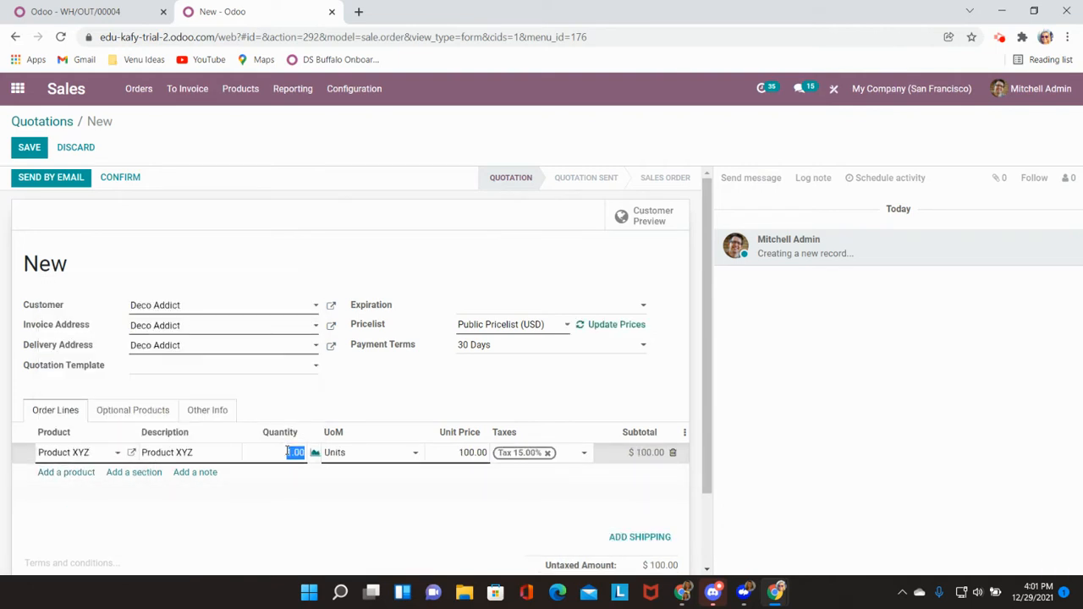
{"action": "type", "text": "20"}
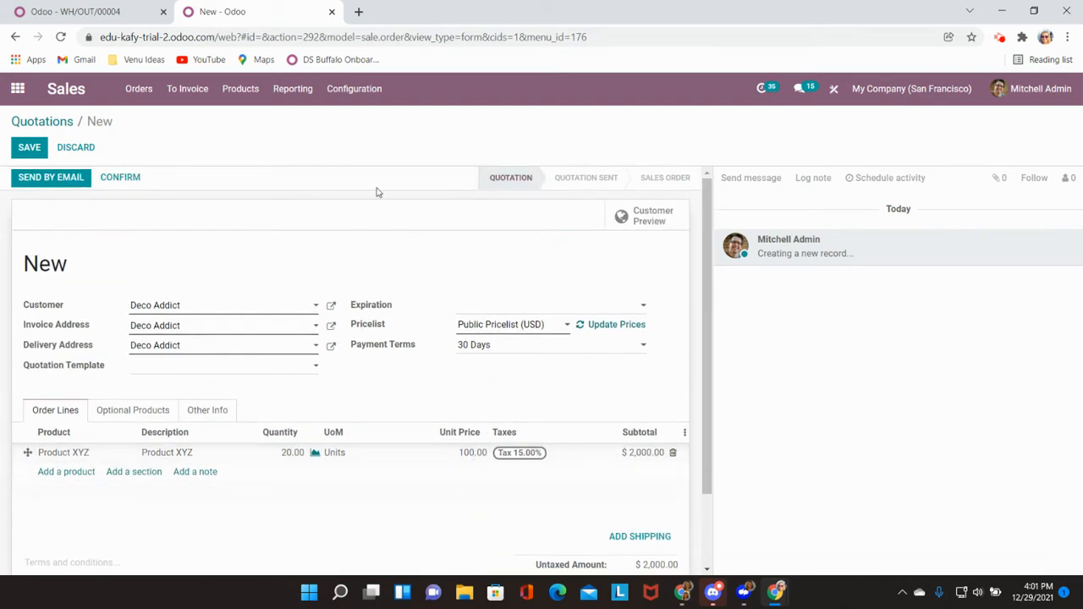
{"action": "mouse_move", "coordinate": [120, 176]}
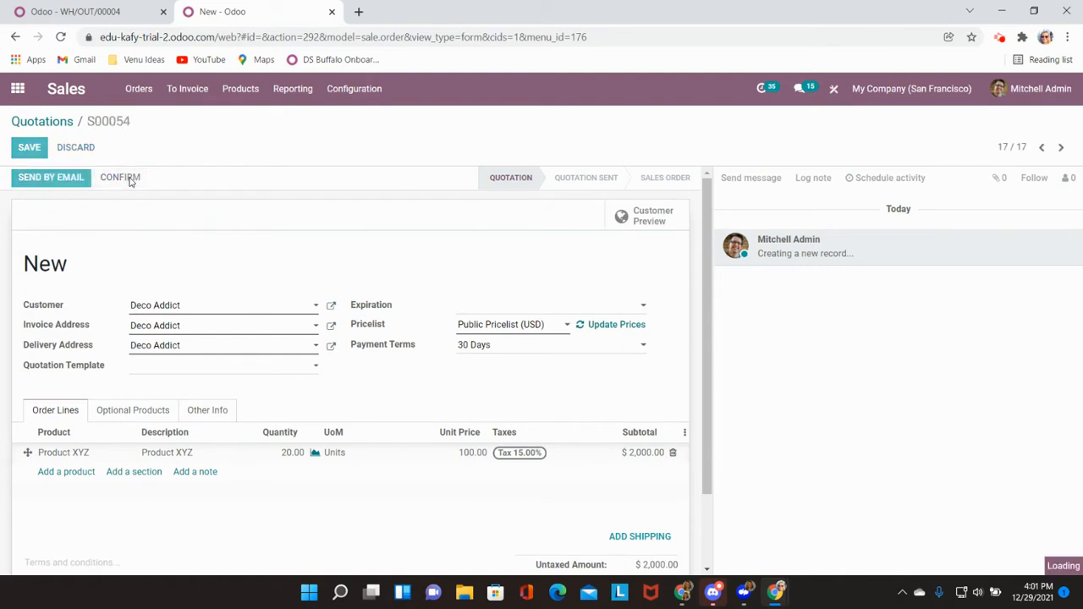
- Confirm quotation S00054 as a sales order
{"action": "left_click", "coordinate": [119, 177]}
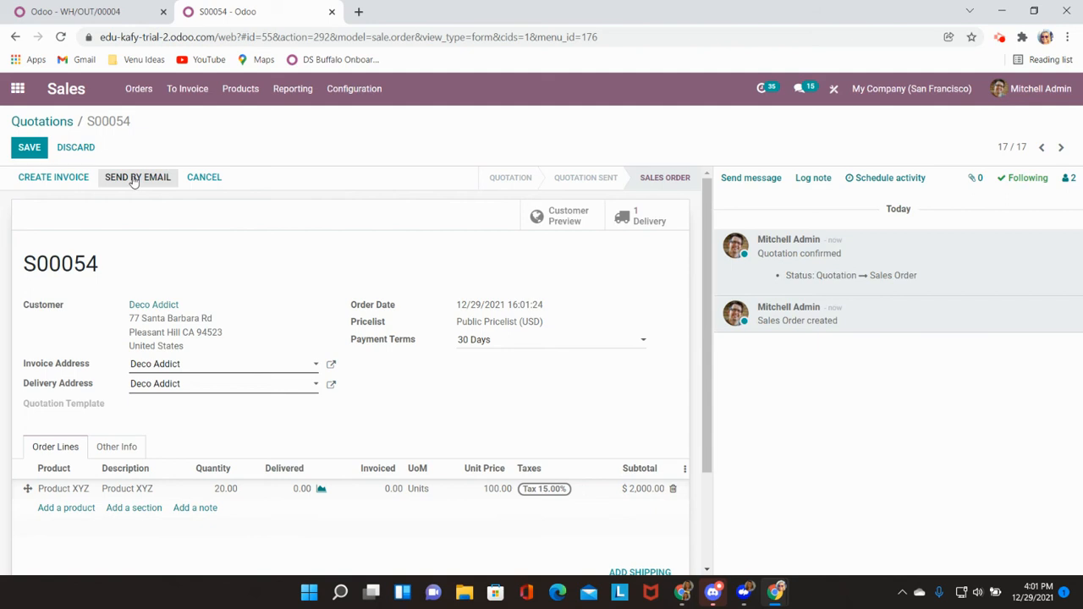
{"action": "mouse_move", "coordinate": [353, 368]}
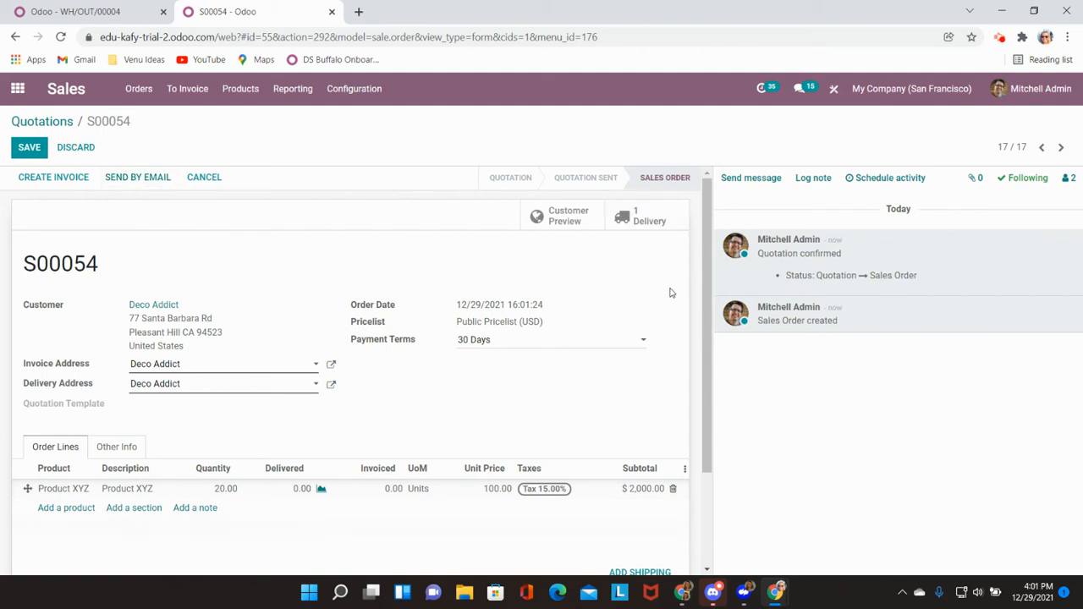
{"action": "mouse_move", "coordinate": [664, 296]}
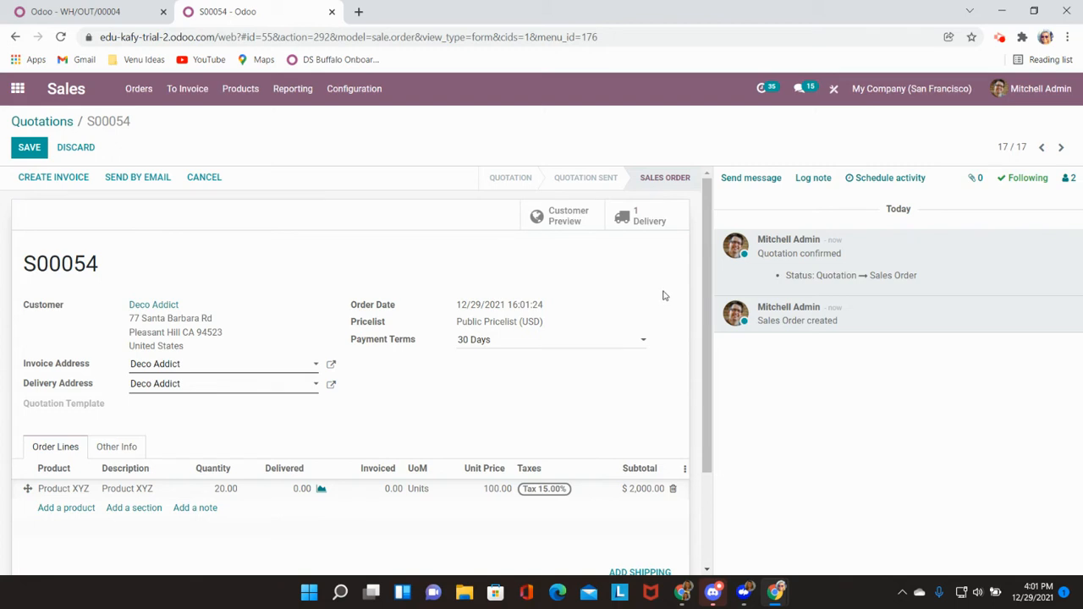
{"action": "mouse_move", "coordinate": [486, 383]}
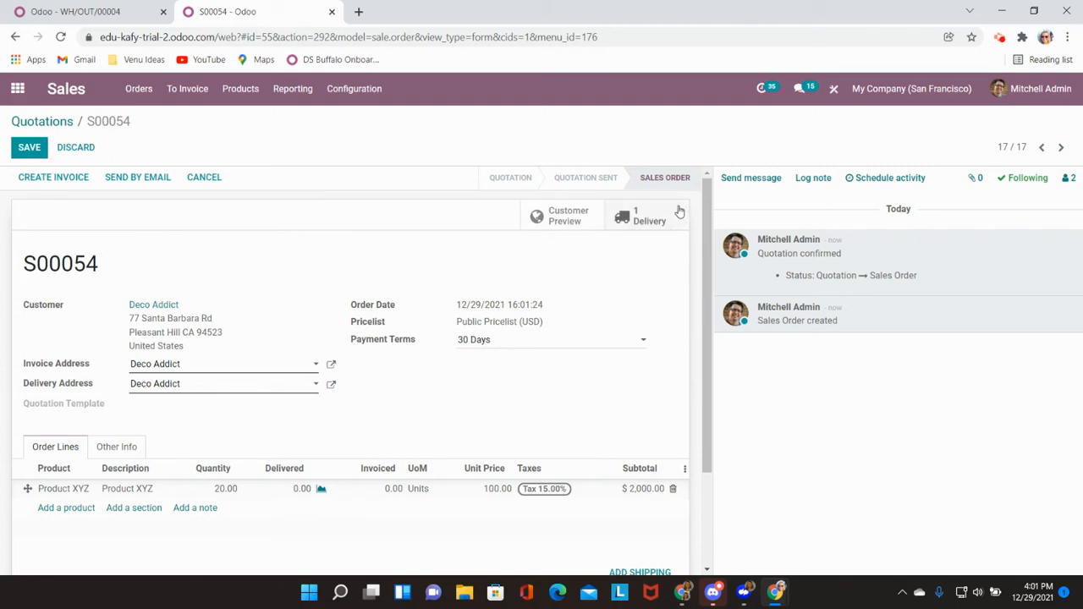
- Open delivery WH/OUT/00049 with 20 reserved units of Product XYZ
{"action": "left_click", "coordinate": [648, 215]}
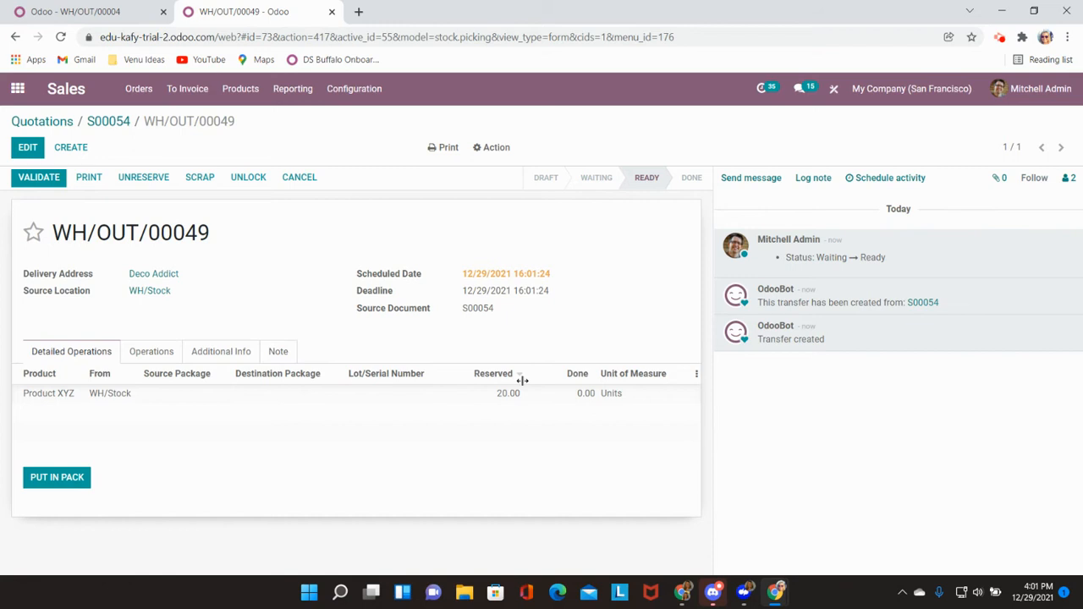
{"action": "mouse_move", "coordinate": [488, 416]}
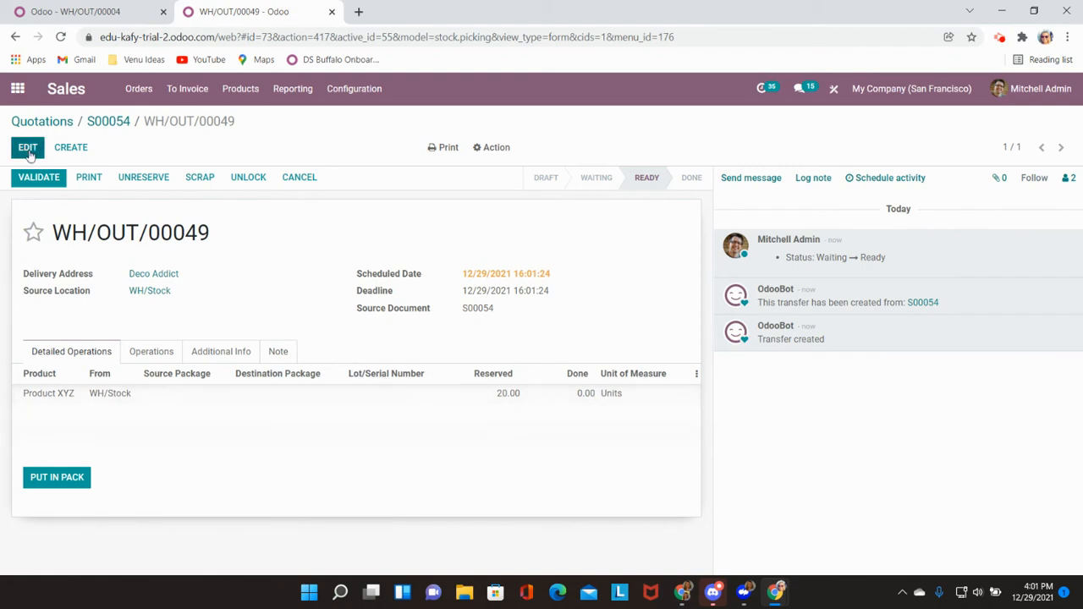
- Enter a done quantity of 8 on the Product XYZ delivery line
{"action": "left_click", "coordinate": [27, 146]}
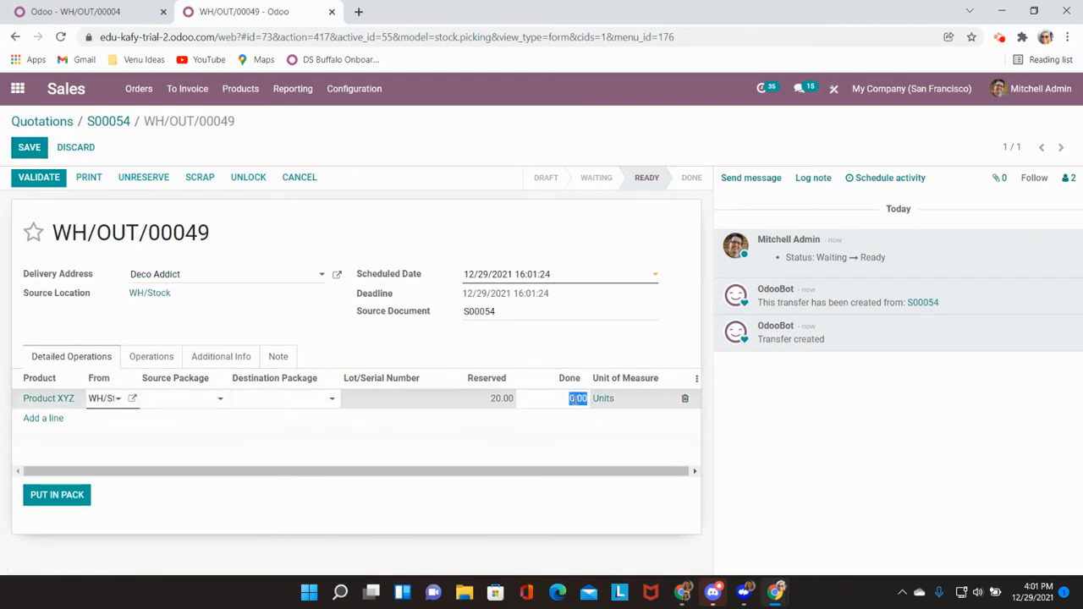
{"action": "type", "text": "8"}
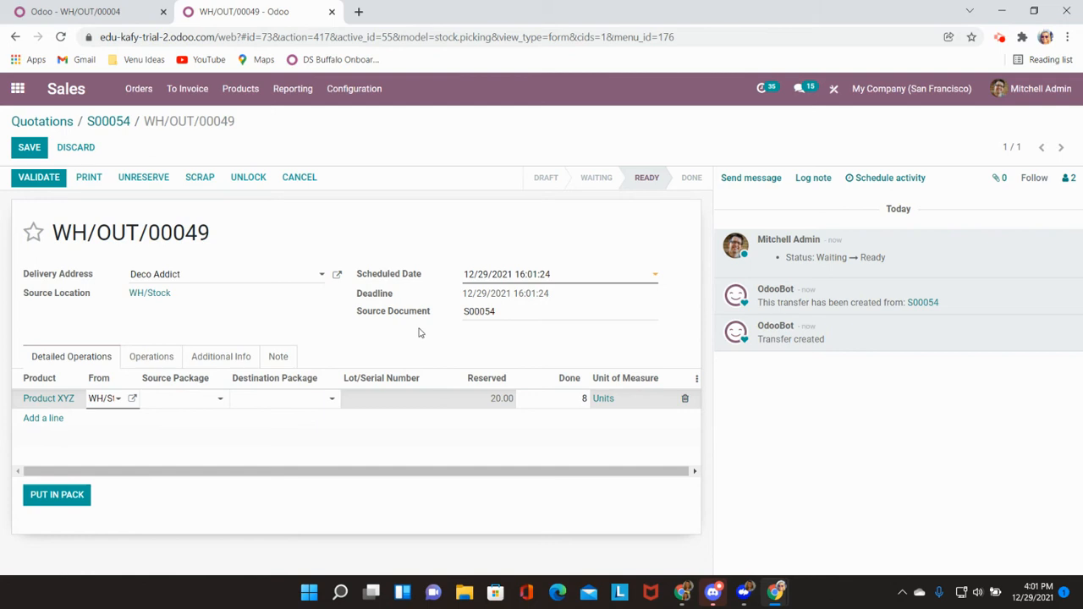
{"action": "mouse_move", "coordinate": [306, 215]}
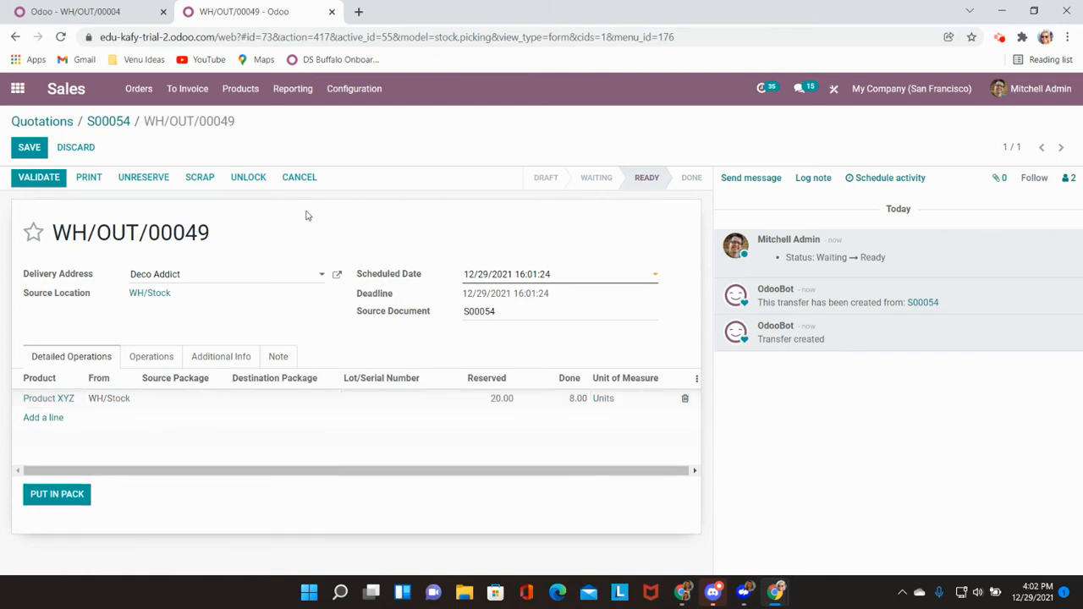
{"action": "left_click", "coordinate": [38, 176]}
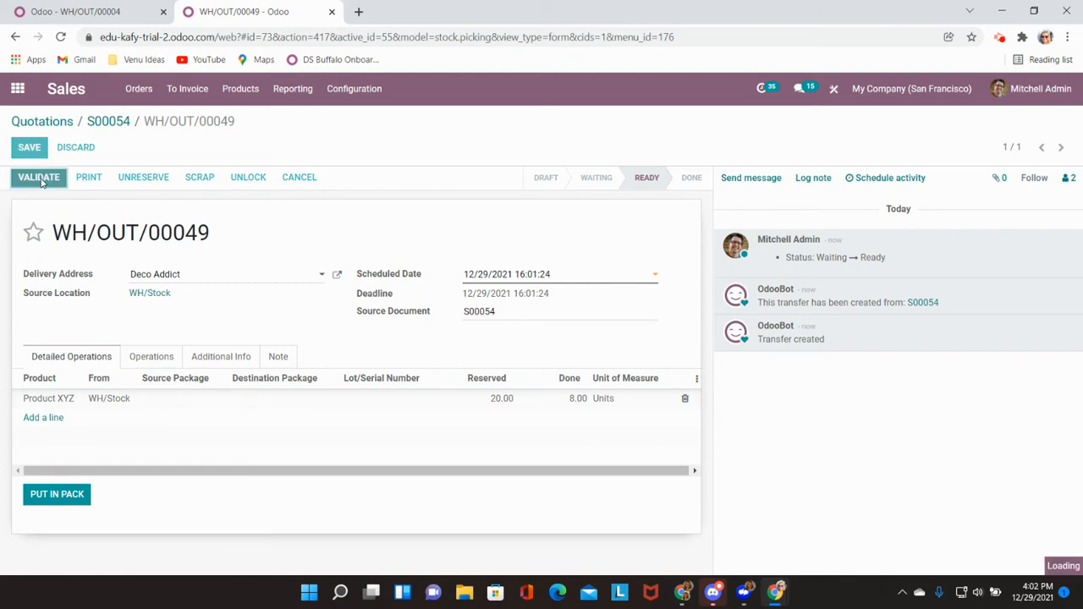
- Validate WH/OUT/00049 with 8 of 20 units done
{"action": "left_click", "coordinate": [38, 177]}
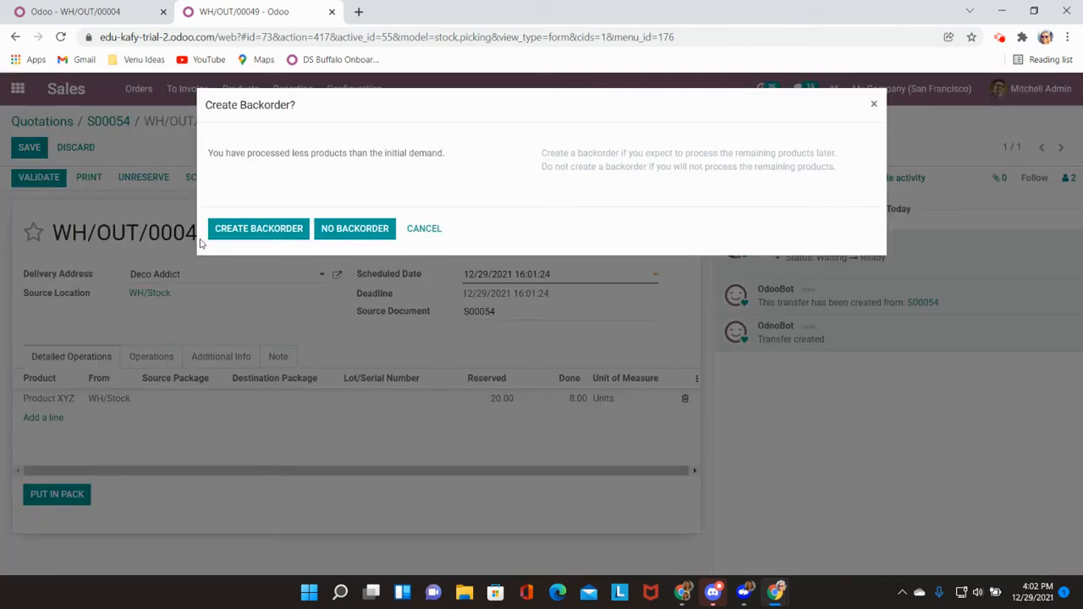
{"action": "mouse_move", "coordinate": [203, 224]}
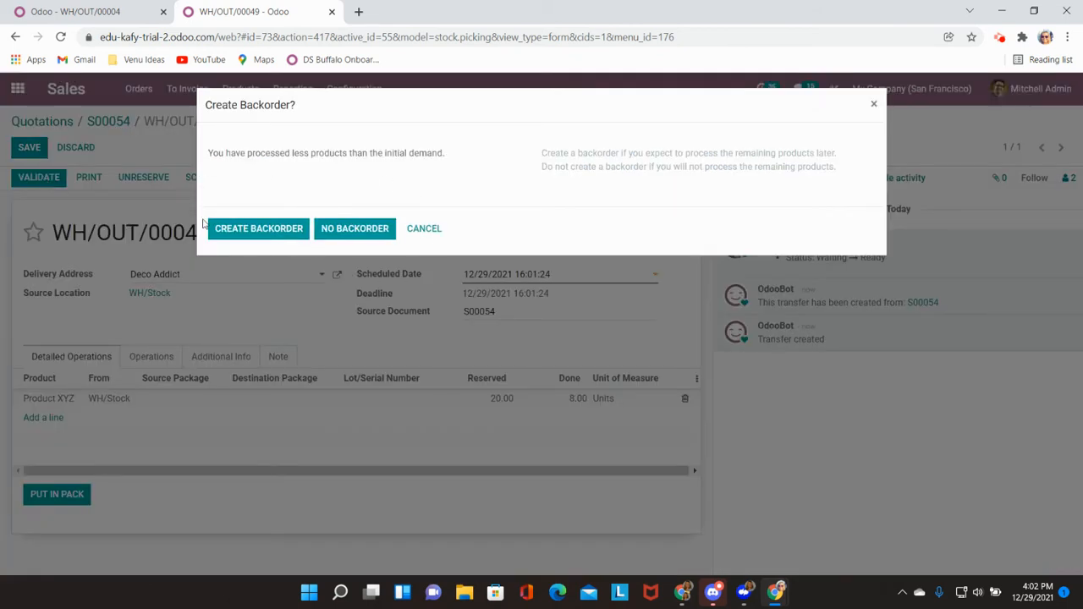
{"action": "mouse_move", "coordinate": [314, 252]}
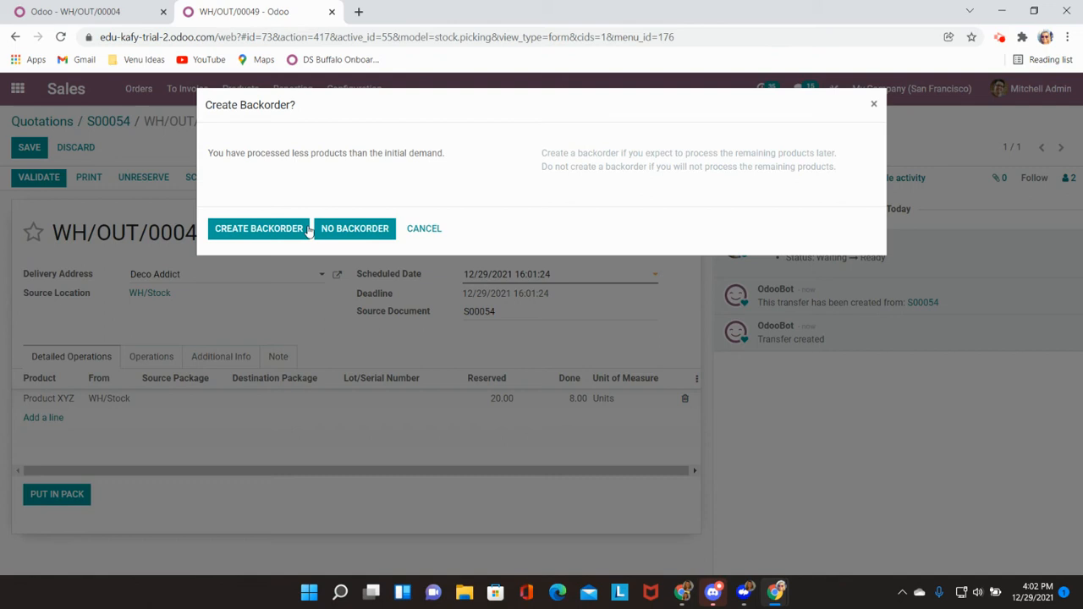
{"action": "mouse_move", "coordinate": [311, 253]}
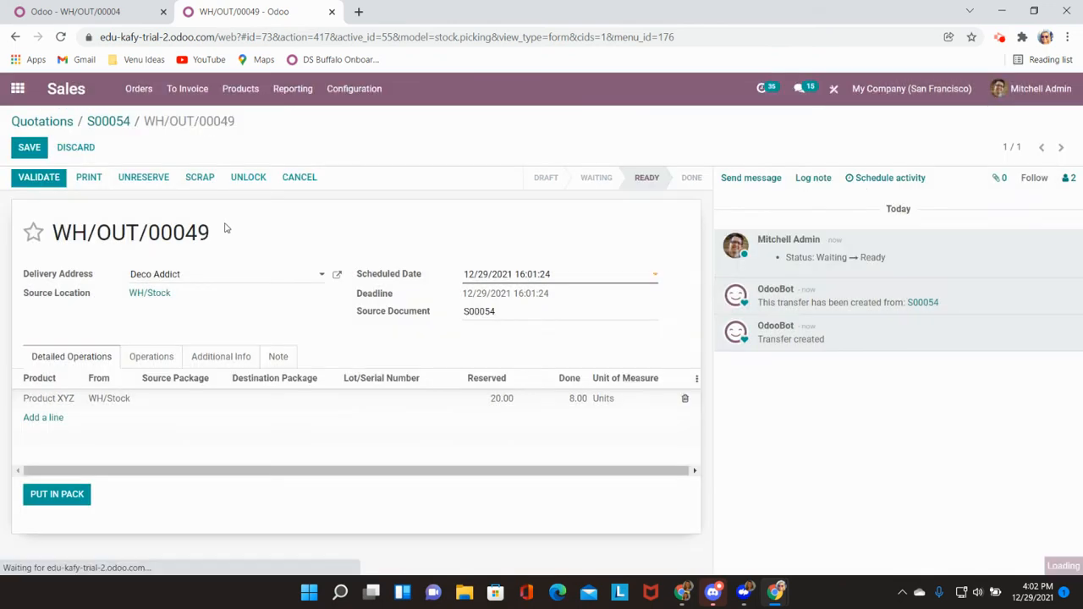
- Create a backorder for the remaining units and return to S00054
{"action": "left_click", "coordinate": [38, 177]}
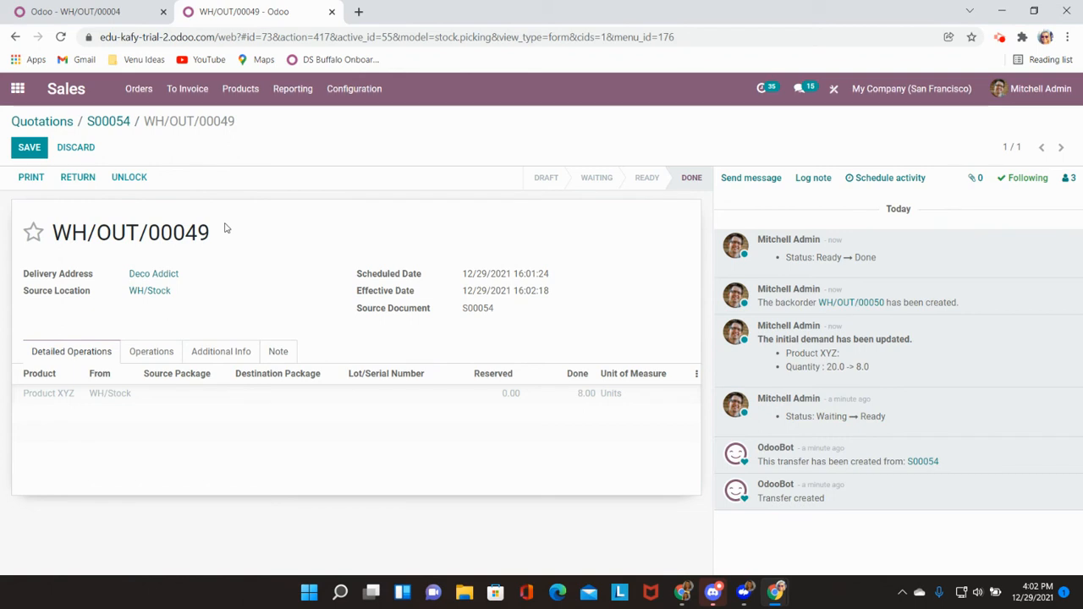
{"action": "mouse_move", "coordinate": [119, 212]}
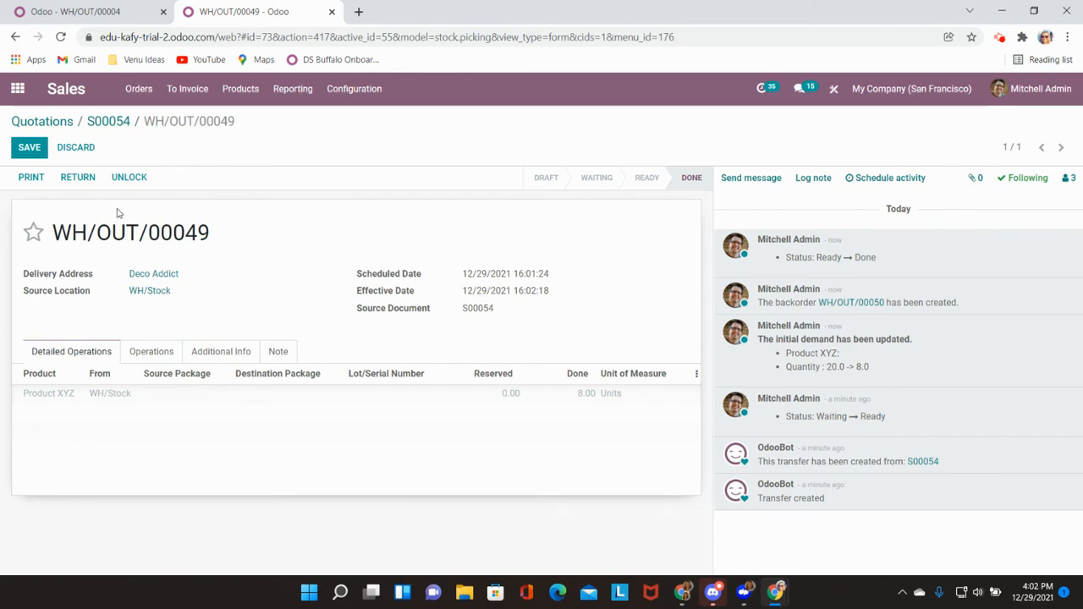
{"action": "mouse_move", "coordinate": [131, 320]}
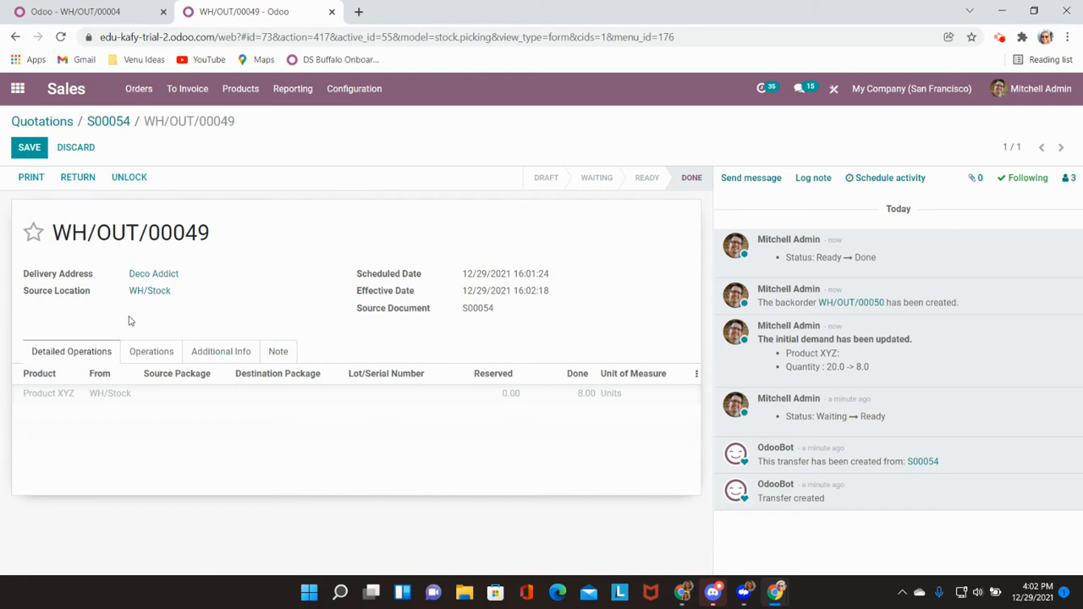
{"action": "mouse_move", "coordinate": [518, 256]}
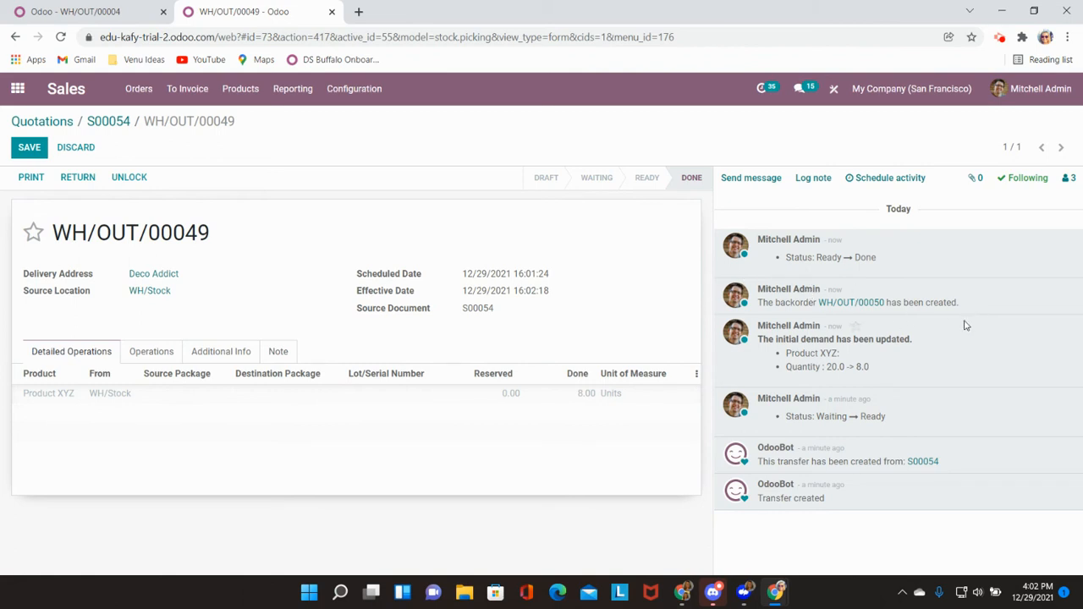
{"action": "mouse_move", "coordinate": [768, 364]}
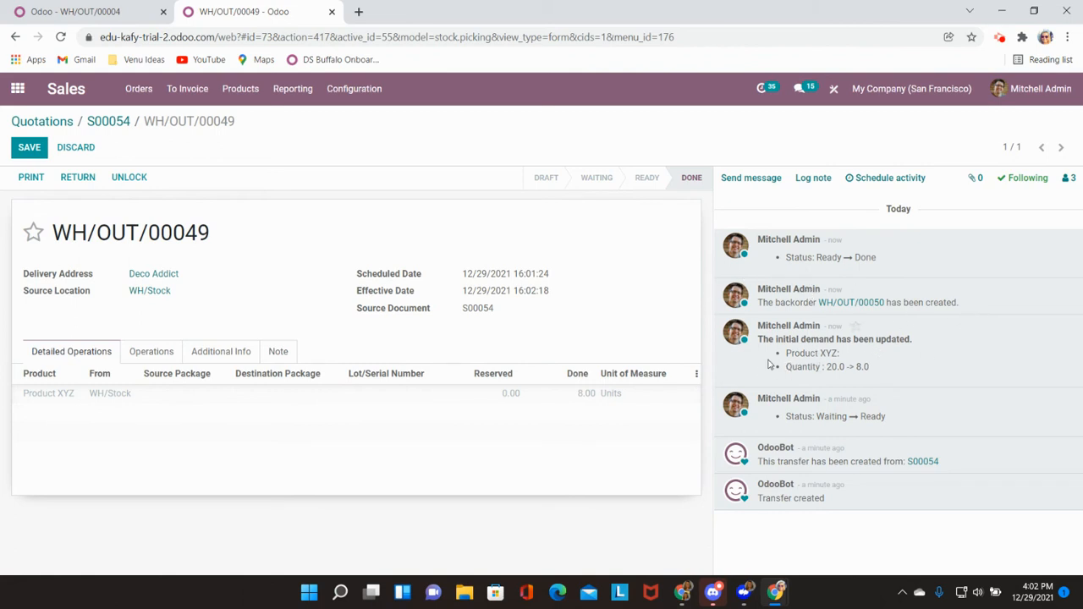
{"action": "mouse_move", "coordinate": [883, 371]}
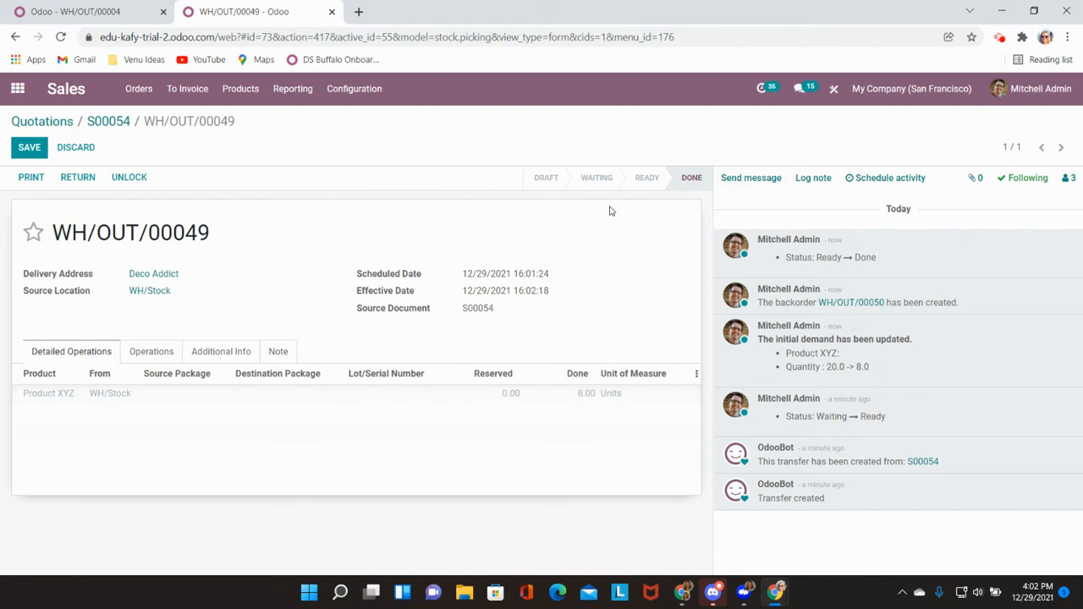
{"action": "mouse_move", "coordinate": [275, 235]}
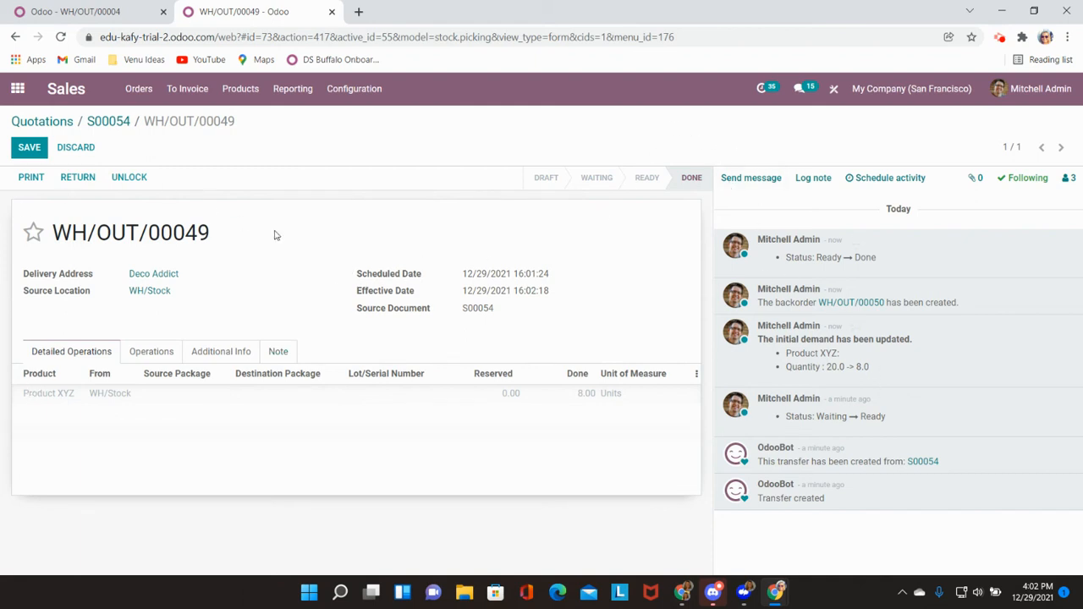
{"action": "left_click", "coordinate": [108, 121]}
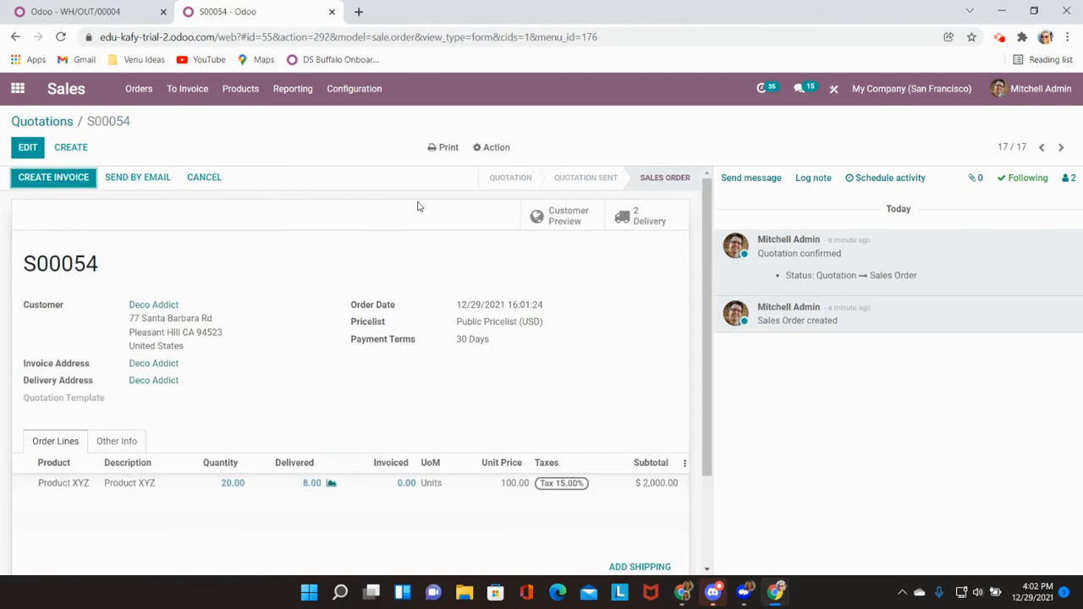
{"action": "mouse_move", "coordinate": [613, 259]}
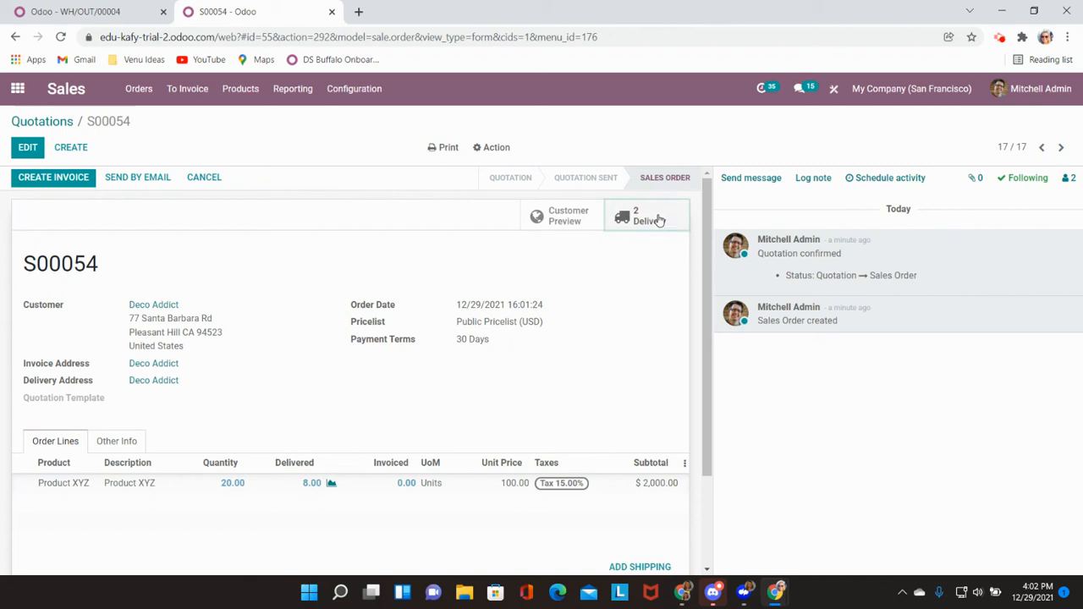
- Inspect done delivery WH/OUT/00049 and backorder WH/OUT/00050 of 12 units, then return to S00054
{"action": "left_click", "coordinate": [644, 216]}
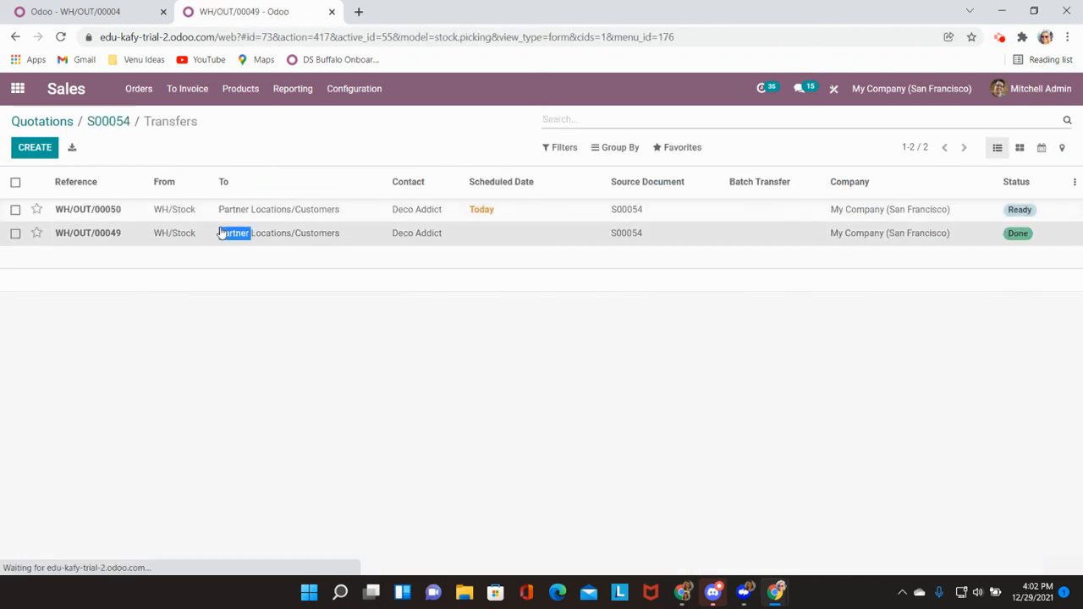
{"action": "left_click", "coordinate": [87, 233]}
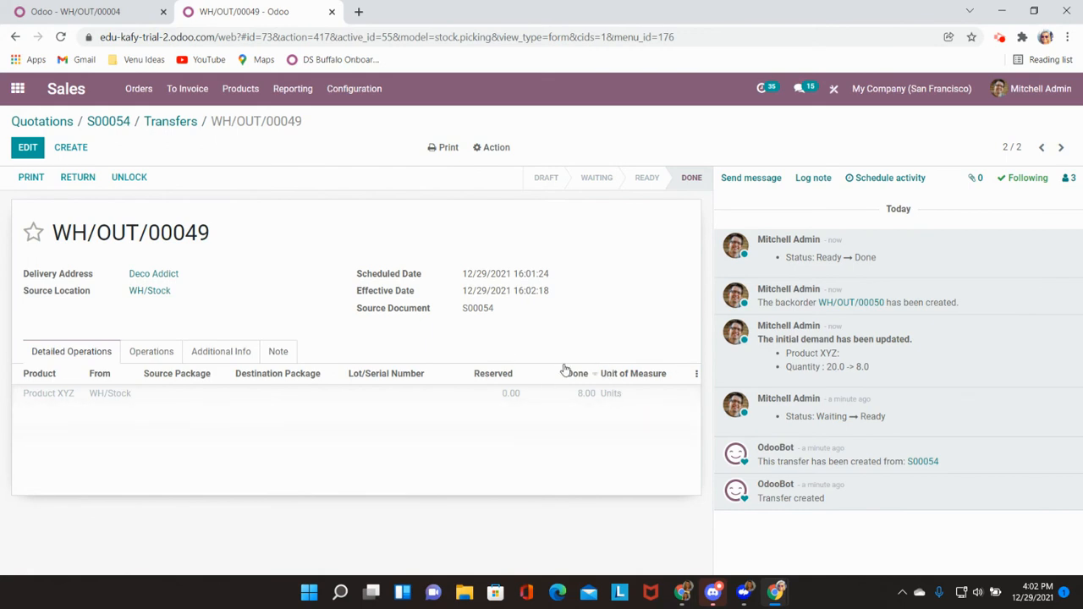
{"action": "left_click", "coordinate": [170, 121]}
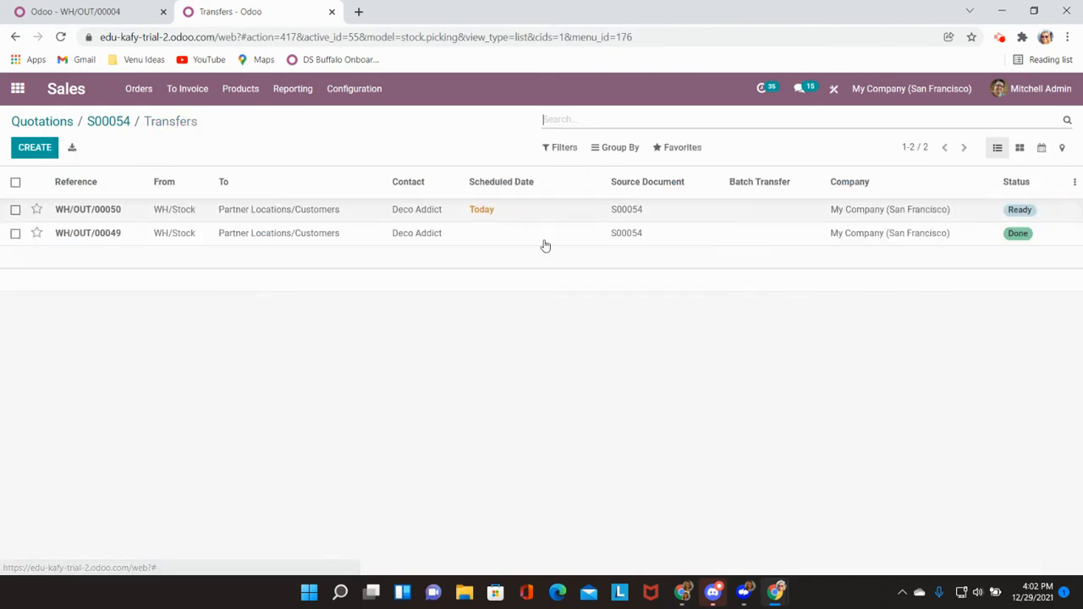
{"action": "left_click", "coordinate": [88, 209]}
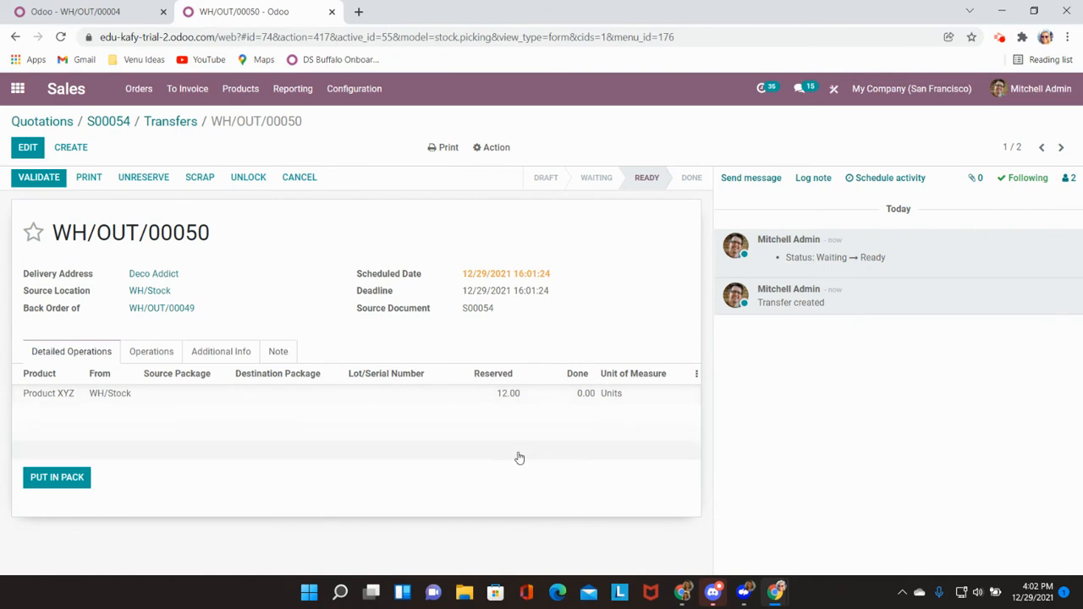
{"action": "mouse_move", "coordinate": [224, 221]}
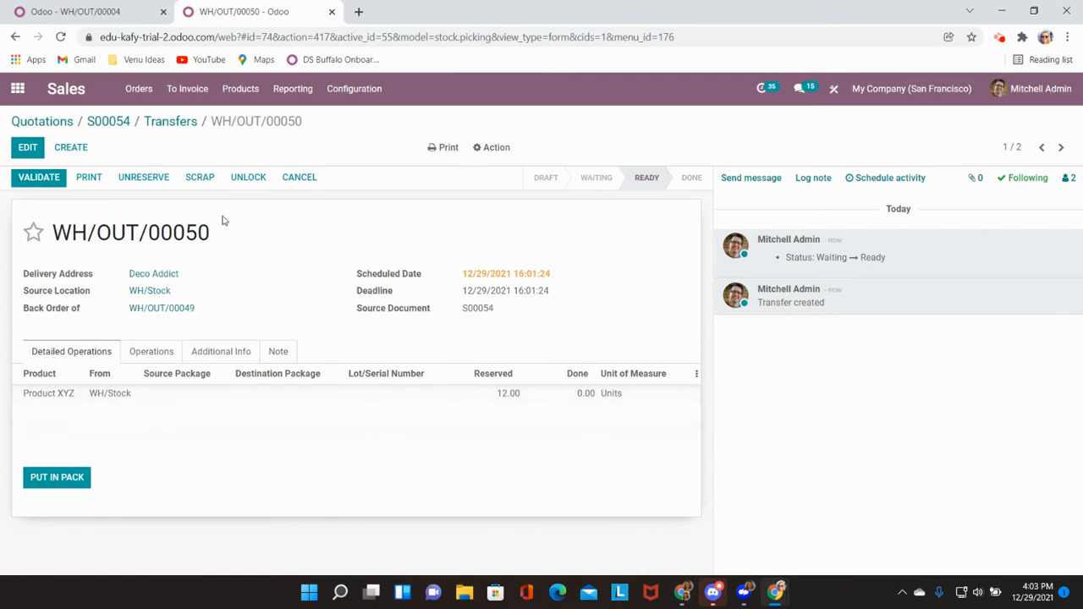
{"action": "left_click", "coordinate": [108, 121]}
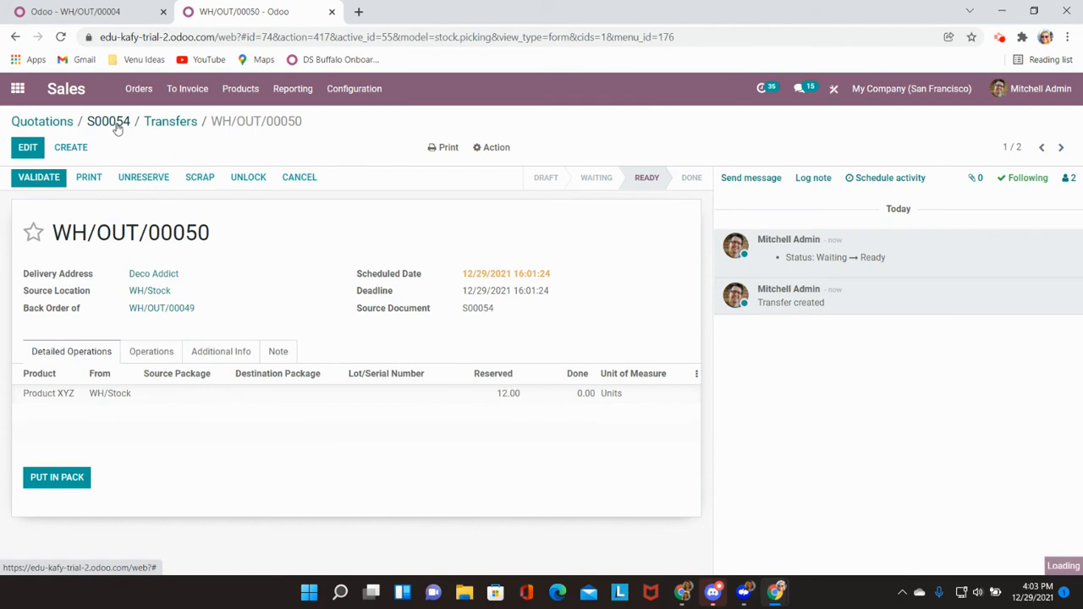
- Create a regular invoice INV/2021/12/0004 for the 8 delivered units and review it
{"action": "left_click", "coordinate": [109, 121]}
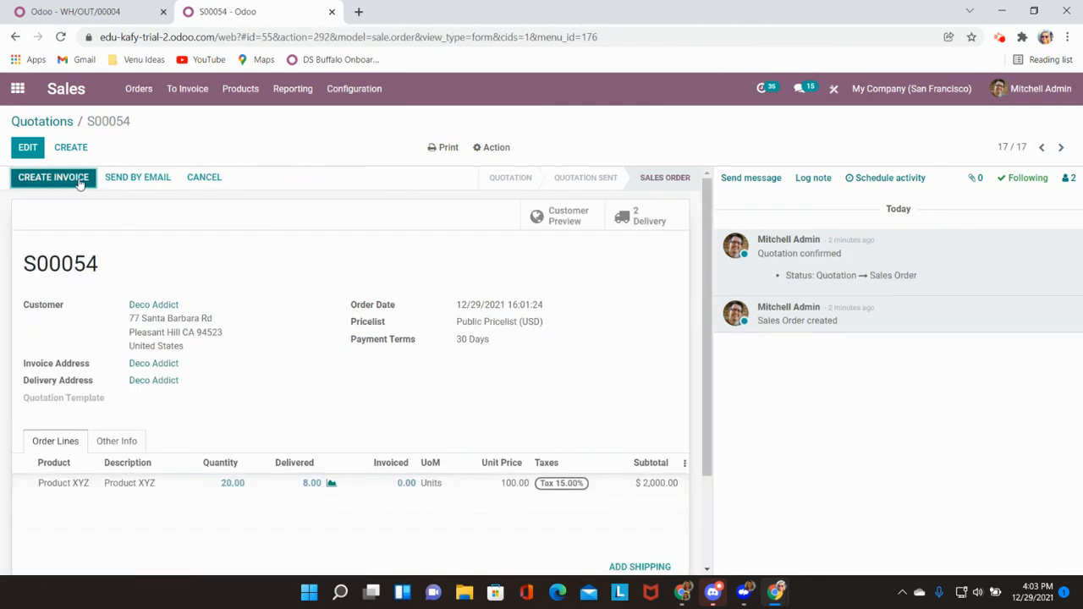
{"action": "left_click", "coordinate": [53, 176]}
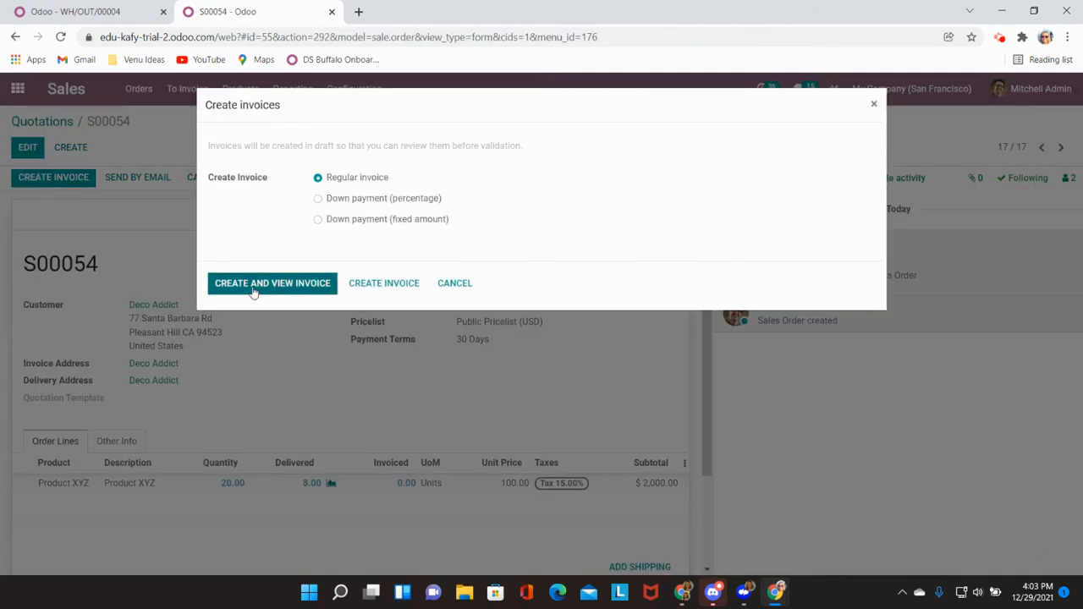
{"action": "left_click", "coordinate": [272, 283]}
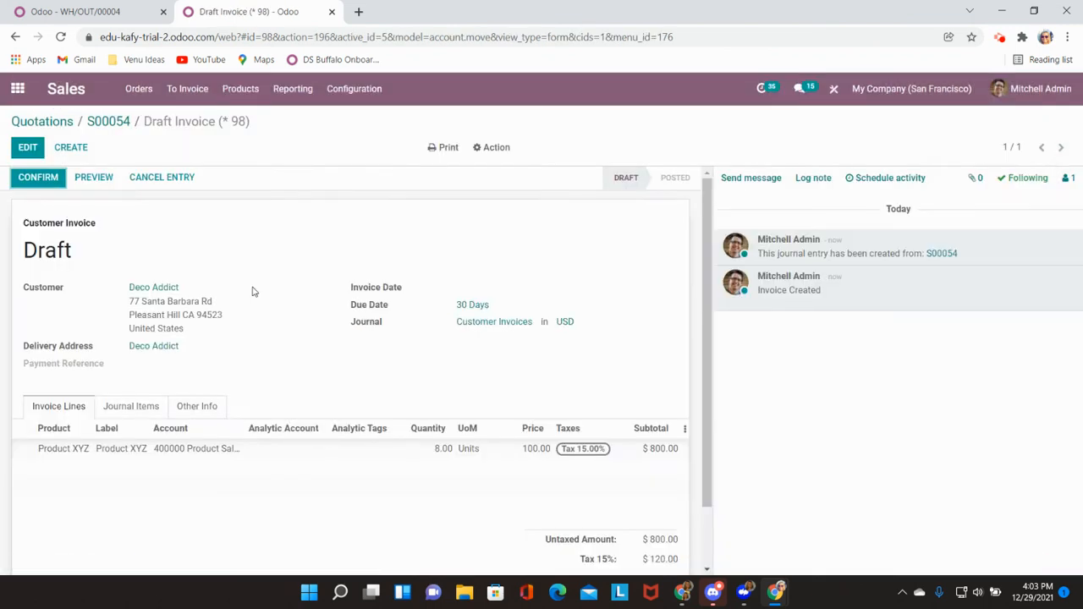
{"action": "mouse_move", "coordinate": [208, 302]}
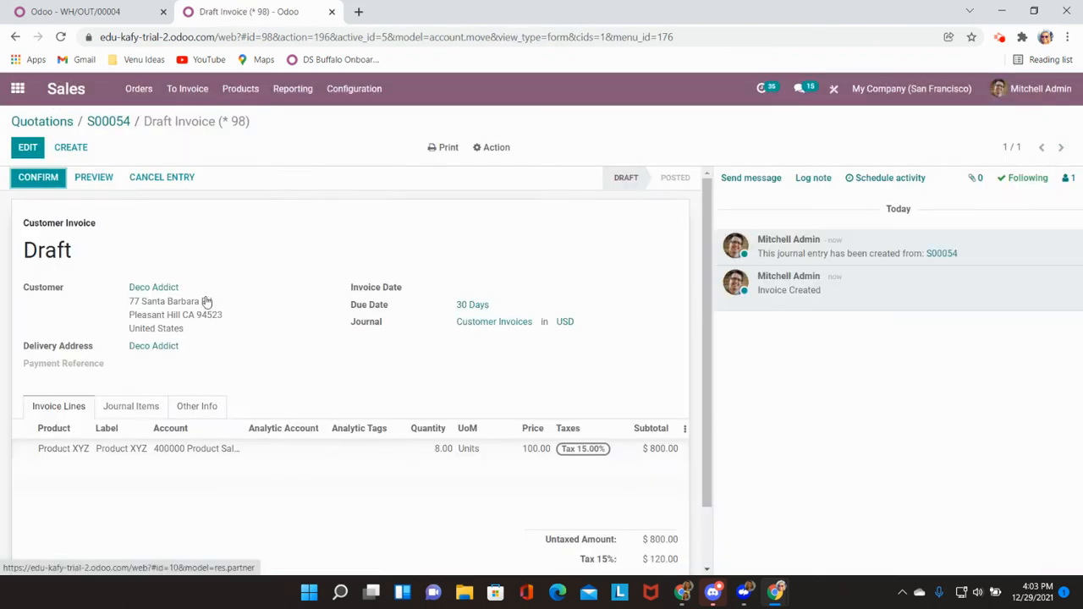
{"action": "mouse_move", "coordinate": [216, 328]}
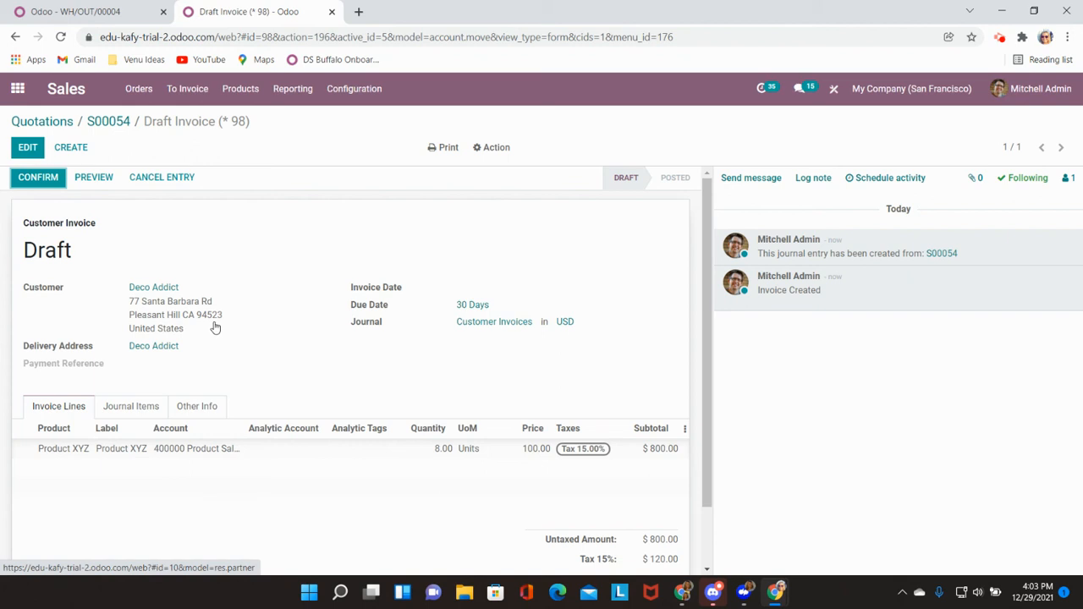
{"action": "mouse_move", "coordinate": [468, 483]}
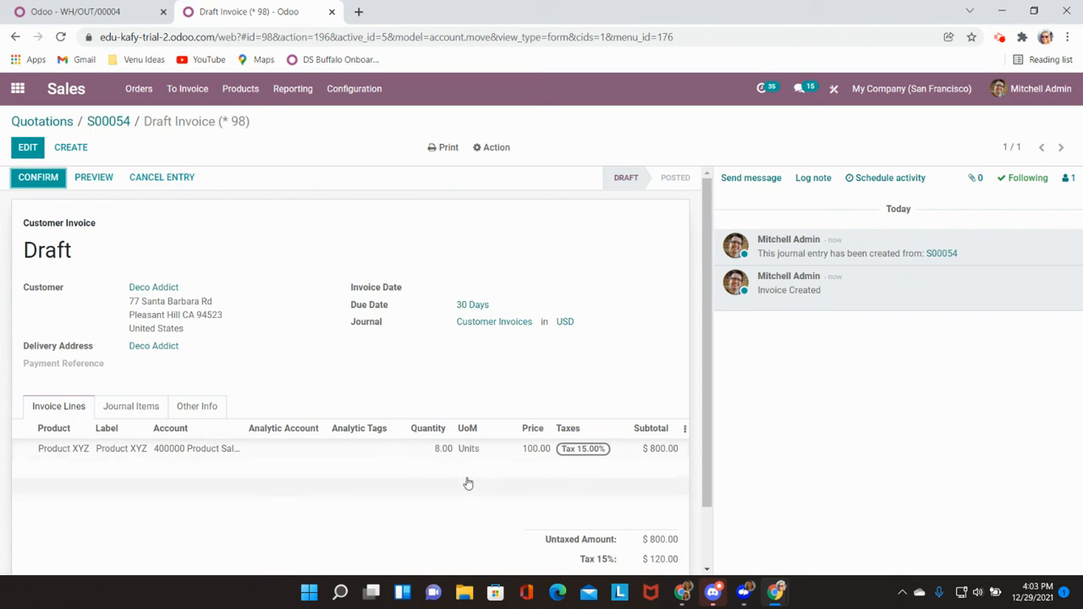
{"action": "scroll", "scroll_direction": "down", "scroll_amount": 3}
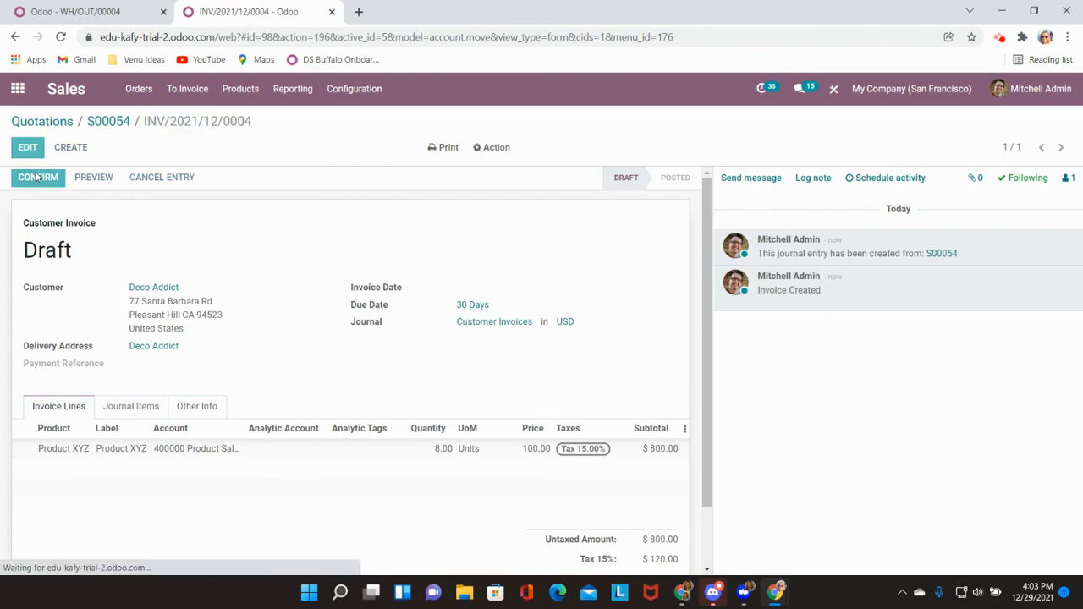
- Register a $920.00 bank payment on INV/2021/12/0004
{"action": "left_click", "coordinate": [37, 177]}
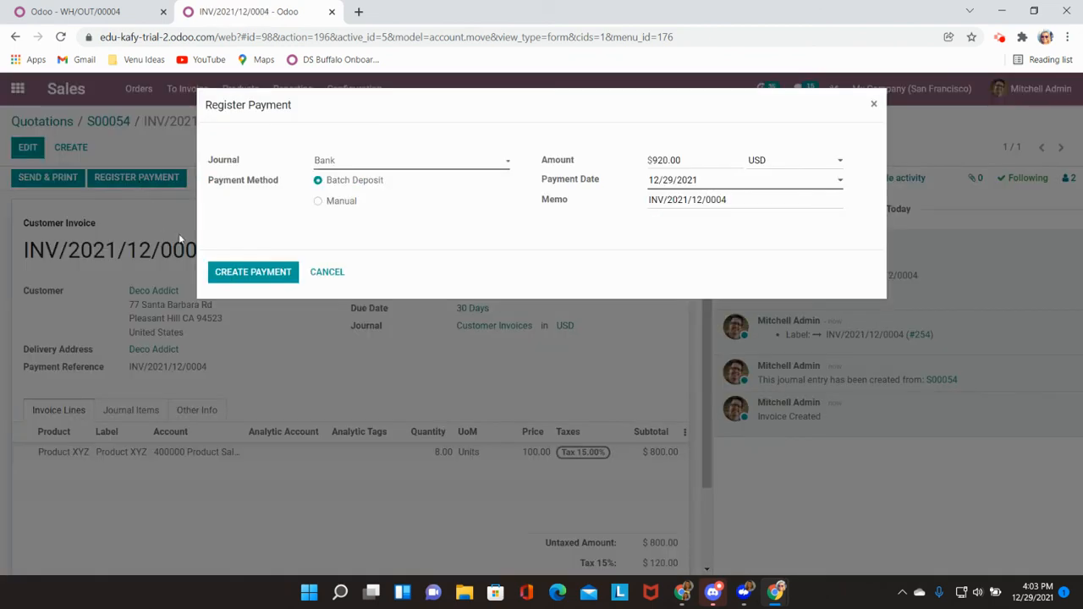
{"action": "left_click", "coordinate": [252, 272]}
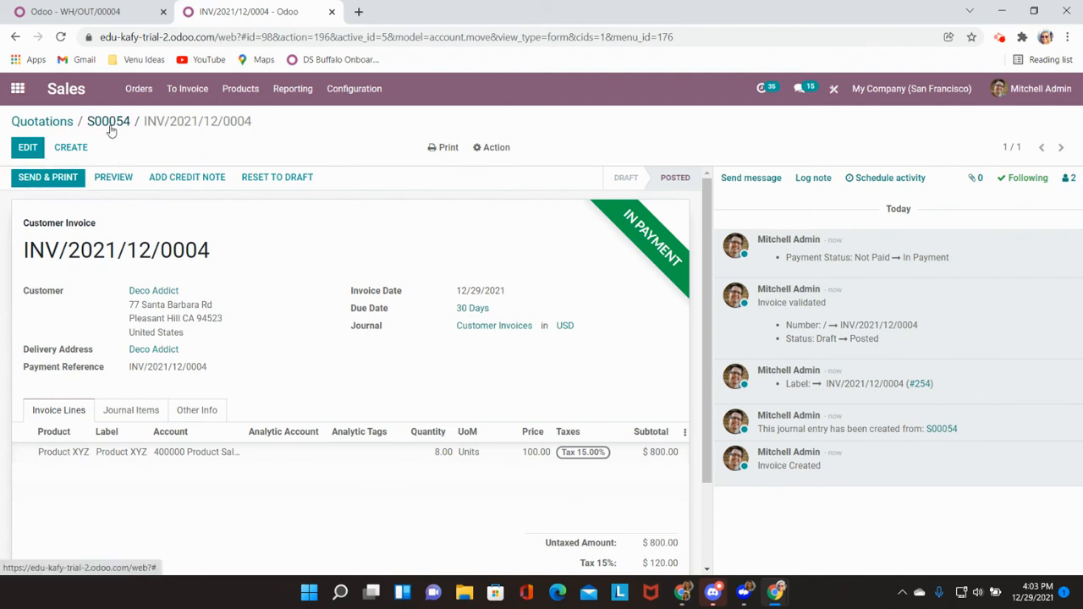
- Review S00054's lines and chatter showing 8 delivered, 8 invoiced, and paid
{"action": "left_click", "coordinate": [108, 121]}
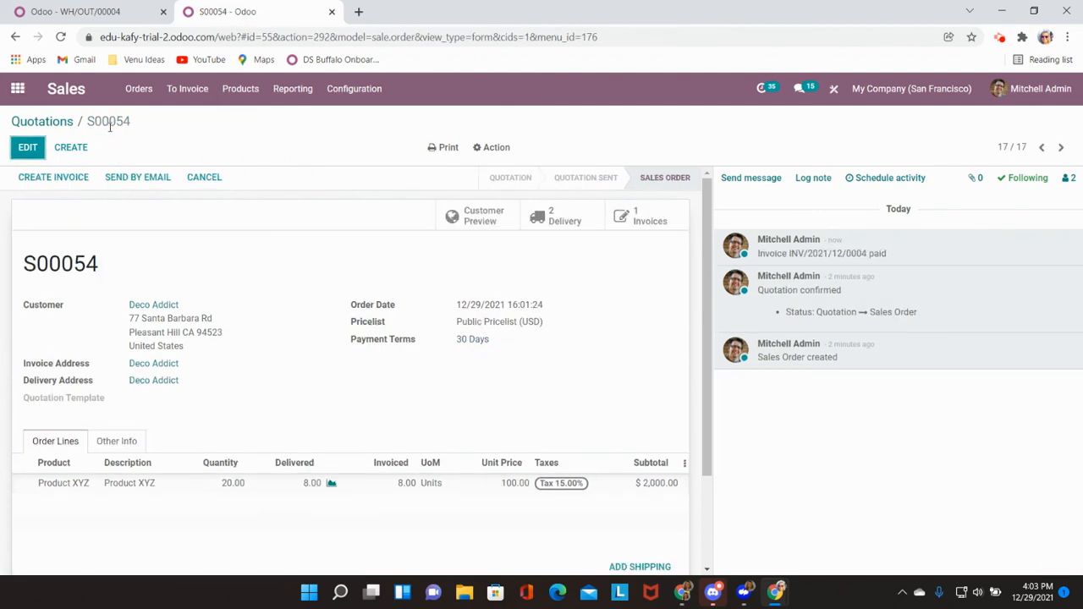
{"action": "mouse_move", "coordinate": [626, 165]}
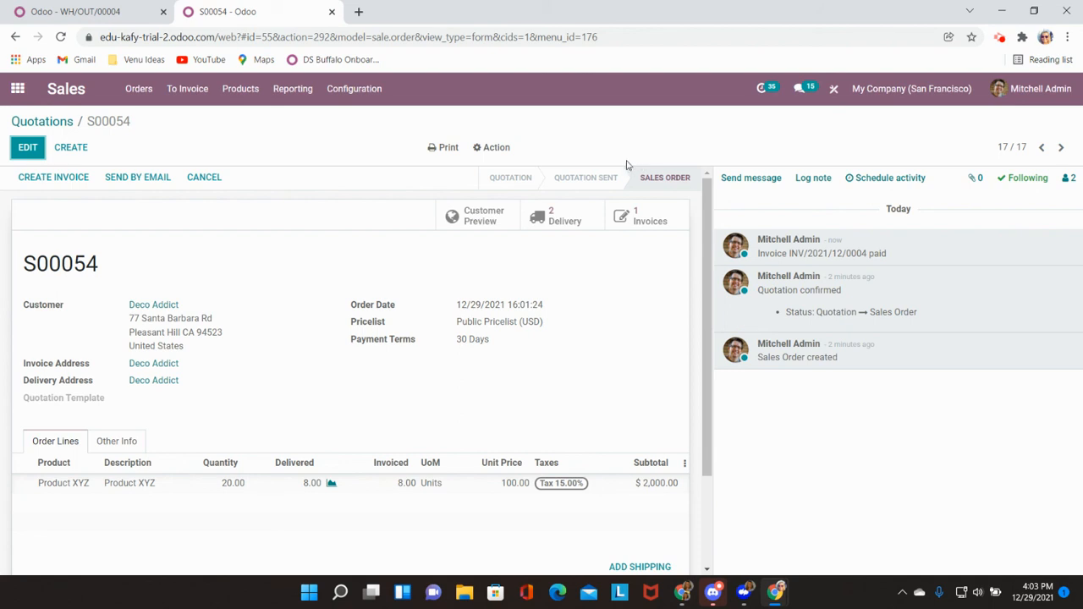
{"action": "scroll", "scroll_direction": "down", "scroll_amount": 3}
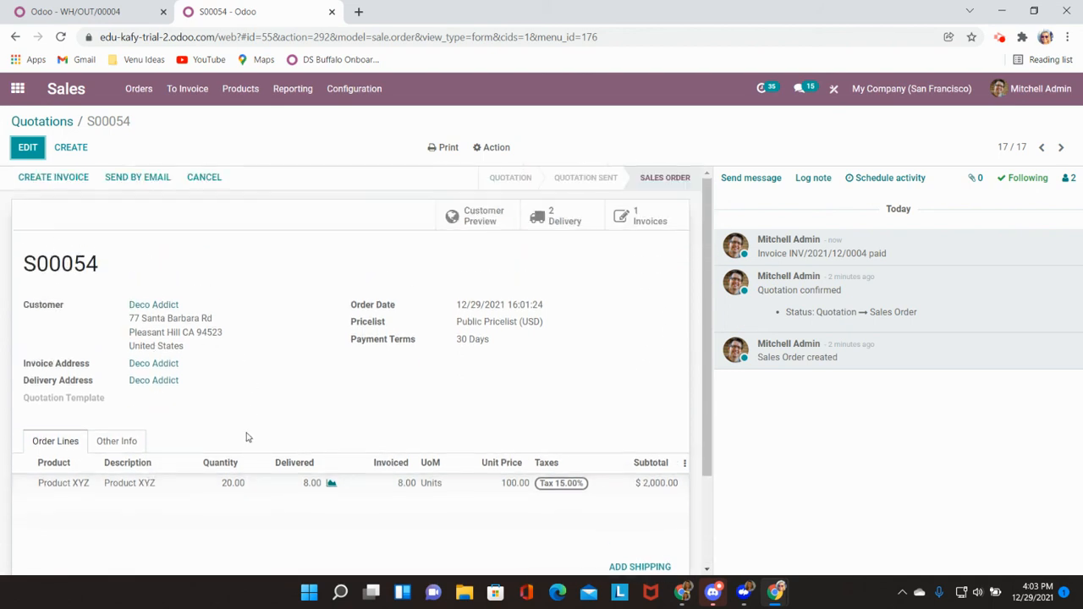
{"action": "scroll", "scroll_direction": "down", "scroll_amount": 3}
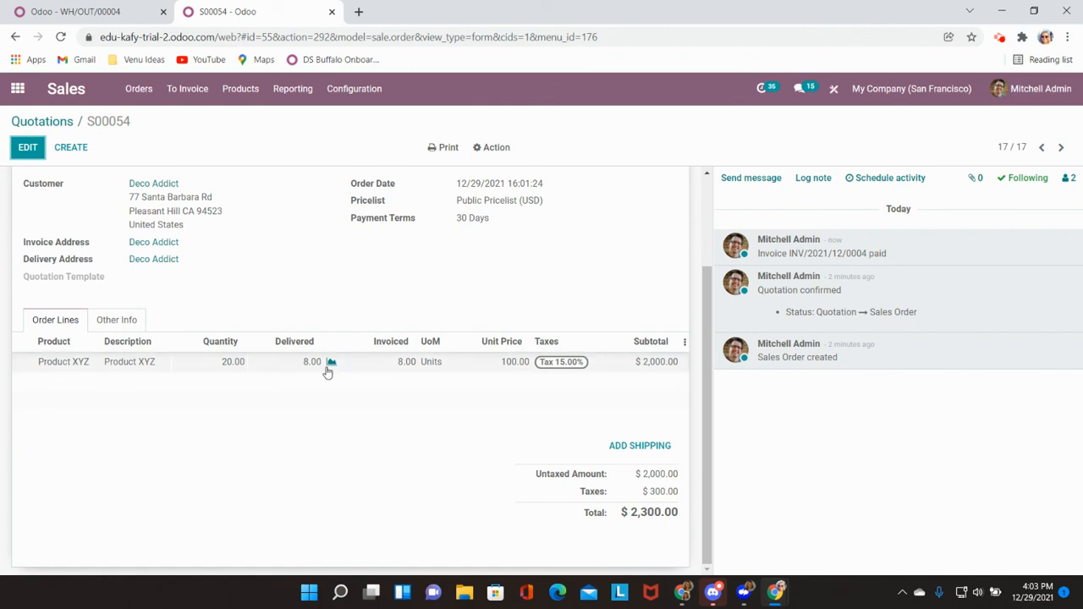